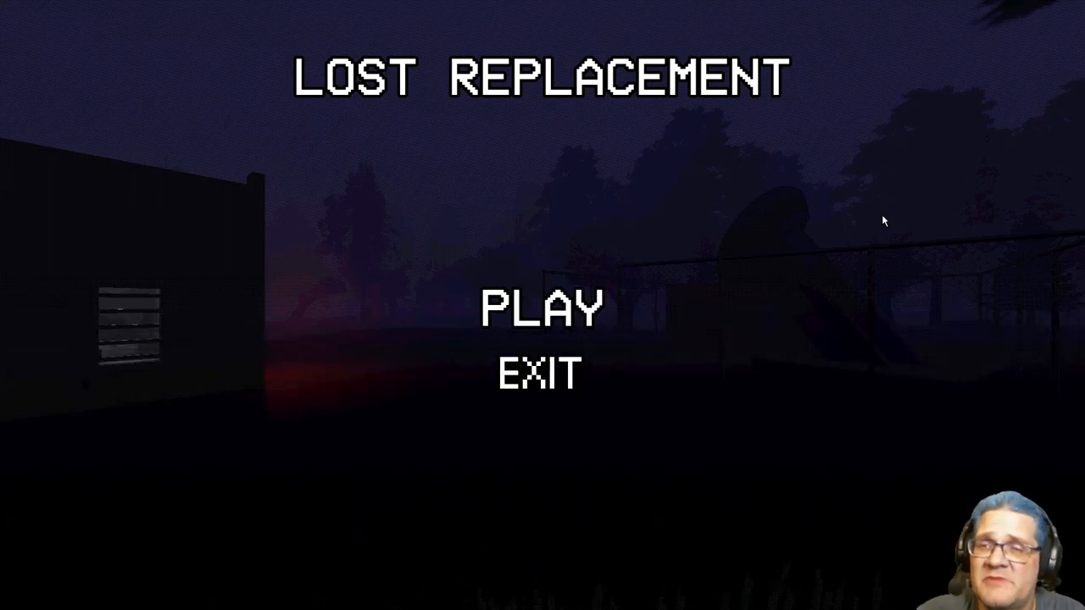
{"action": "mouse_move", "coordinate": [817, 450]}
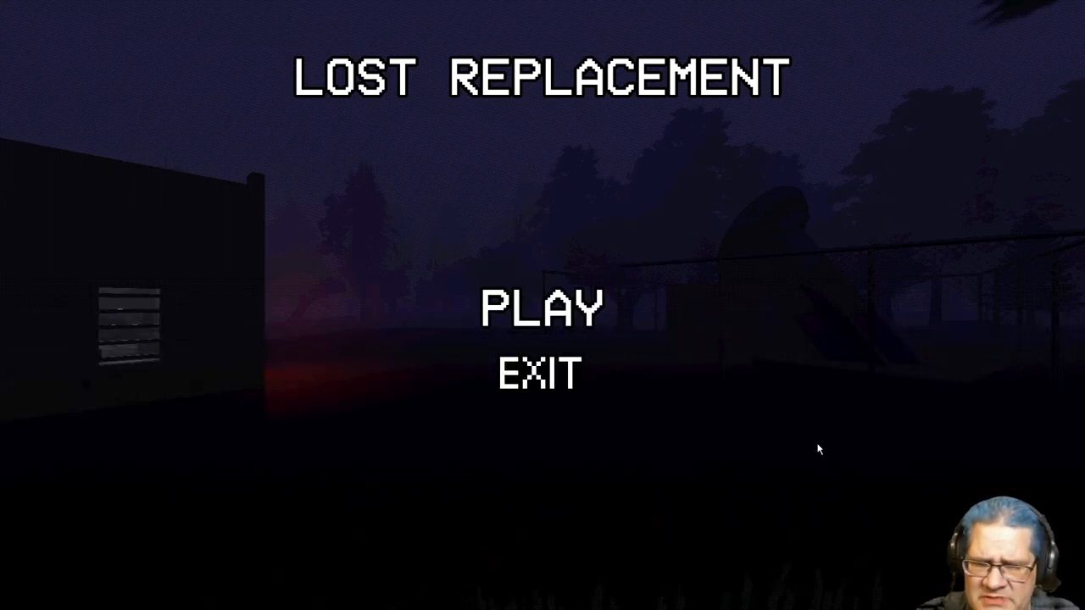
{"action": "mouse_move", "coordinate": [597, 314]}
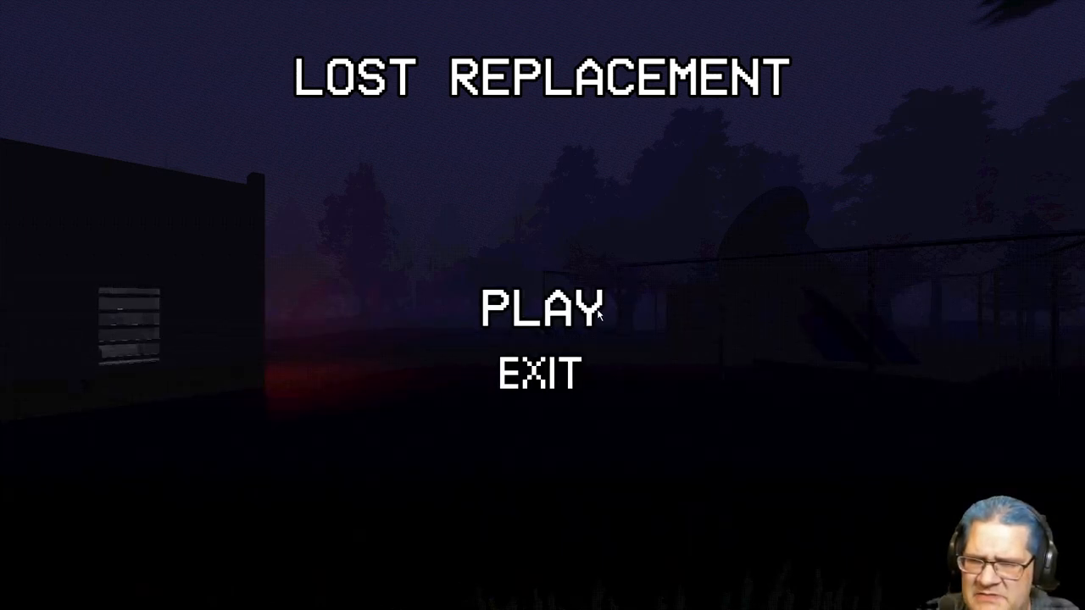
- Start a new game from the title menu, entering the dark foggy field at night
{"action": "left_click", "coordinate": [543, 308]}
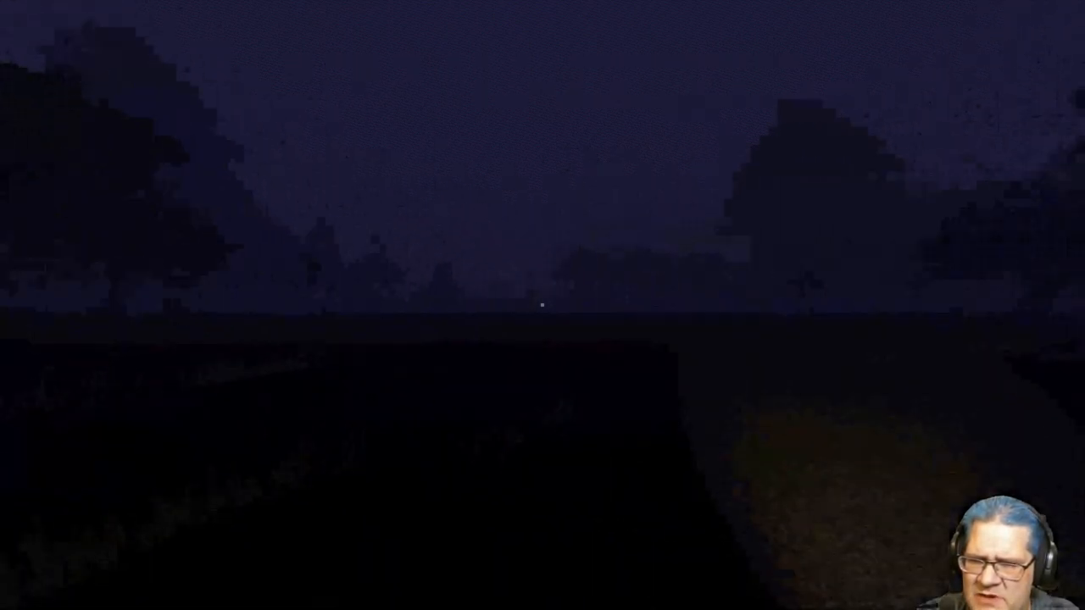